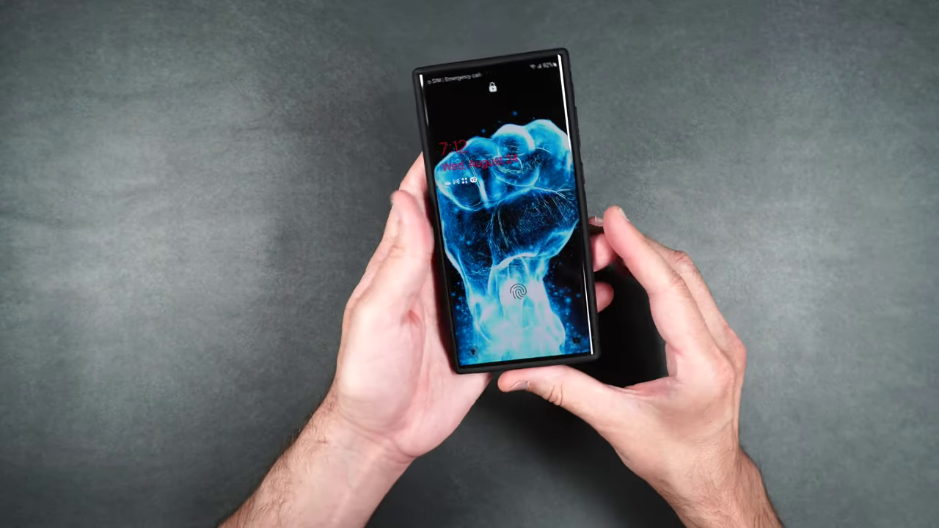
left_click(518, 296)
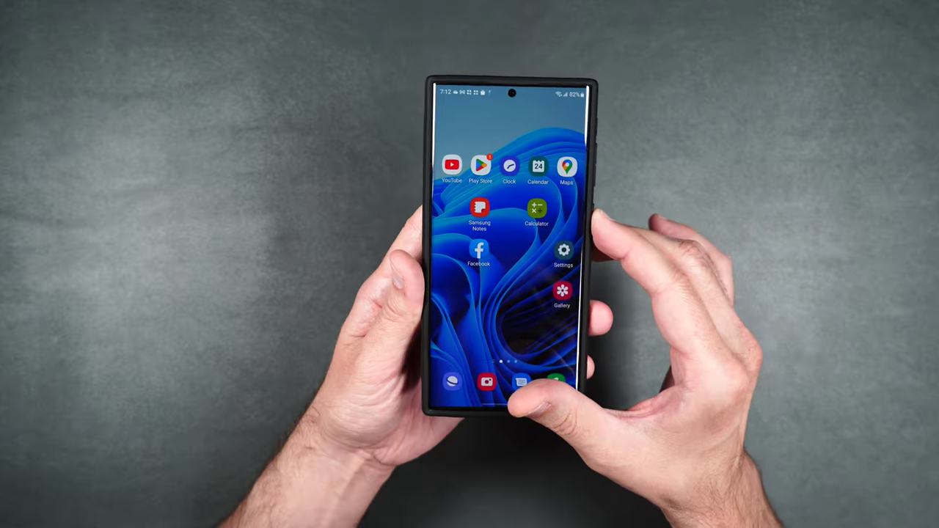